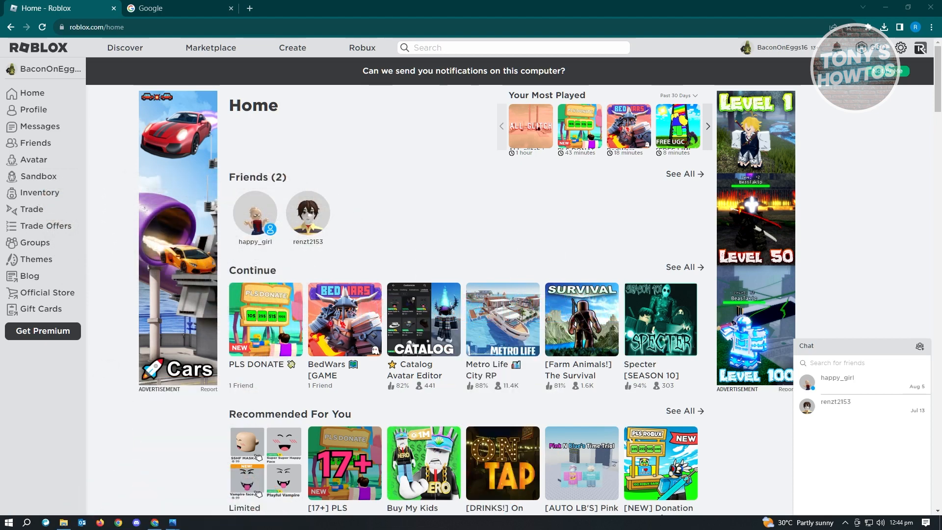
mouse_move(760, 442)
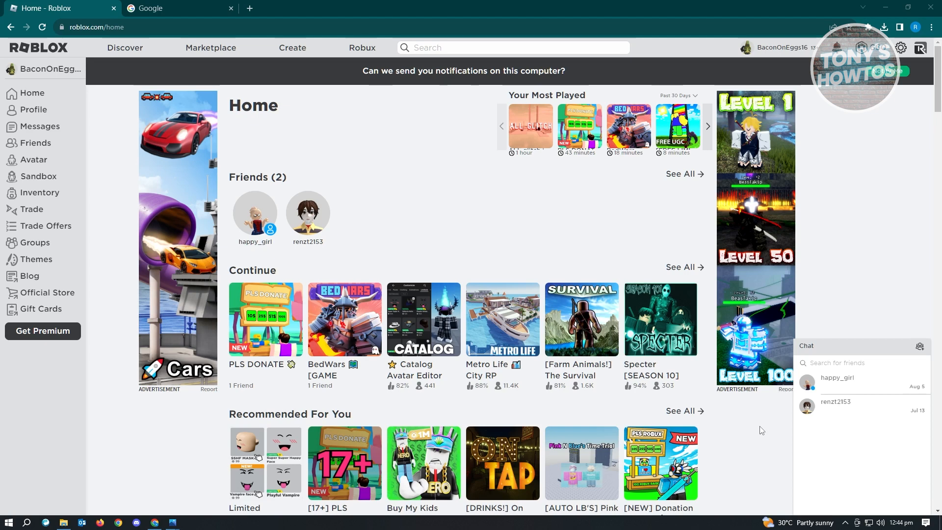
mouse_move(781, 419)
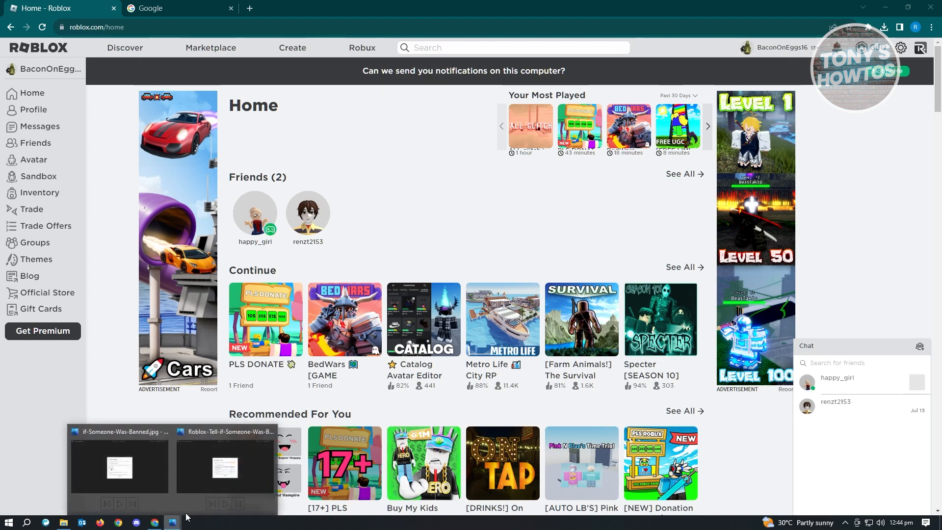
Bring up the Roblox 'Account Deleted' ban screenshot from the Photos taskbar preview.
click(224, 468)
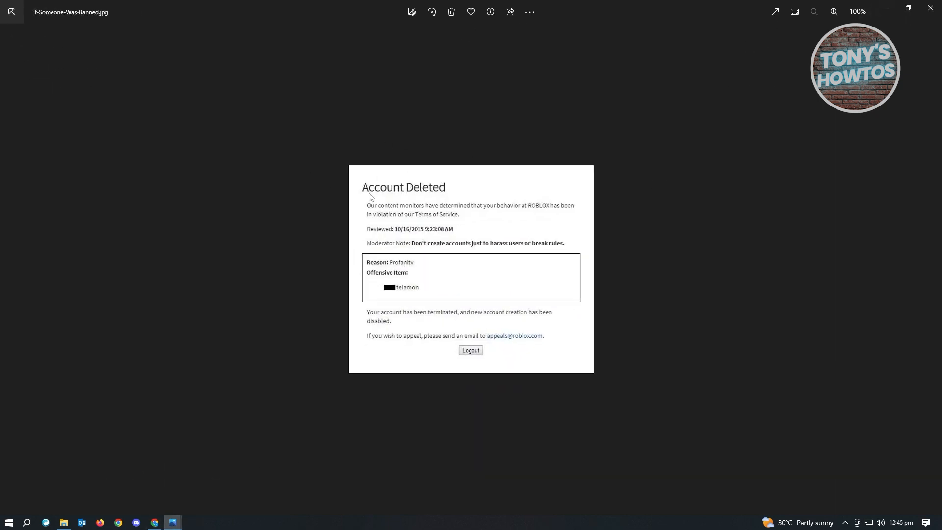
mouse_move(337, 223)
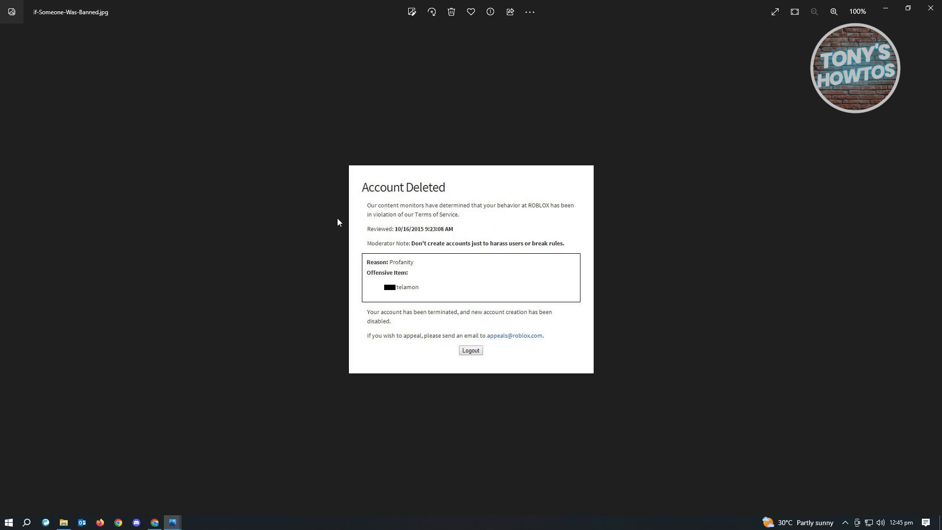
mouse_move(453, 190)
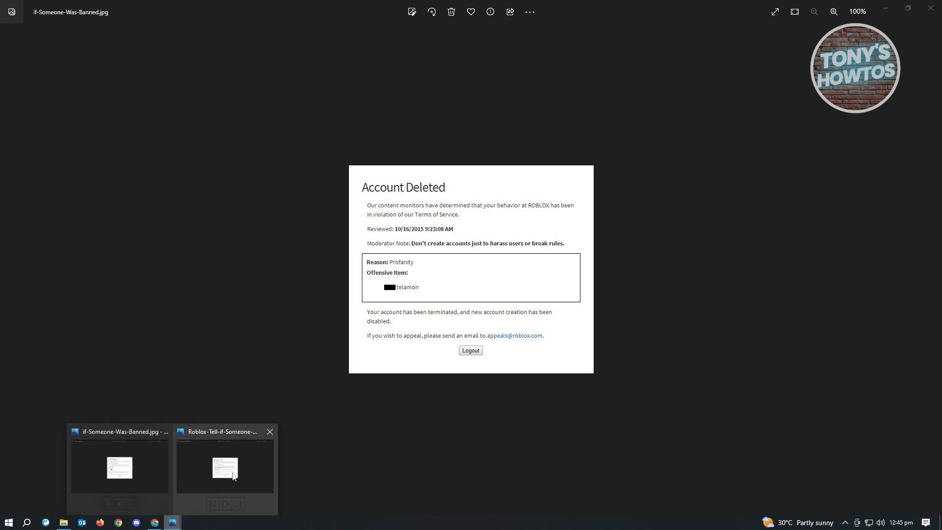
Switch Photos to the 'Banned for 1 Day' ban screenshot.
click(224, 468)
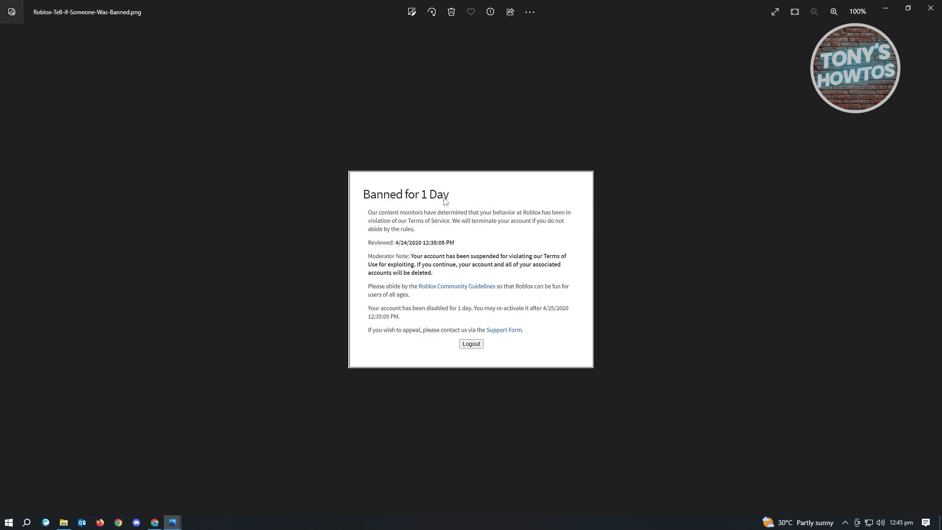
mouse_move(423, 188)
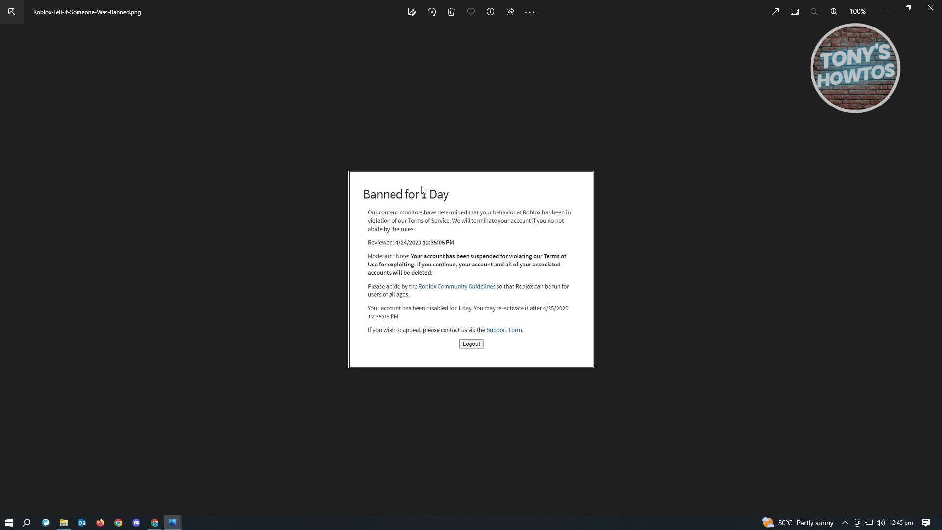
mouse_move(372, 319)
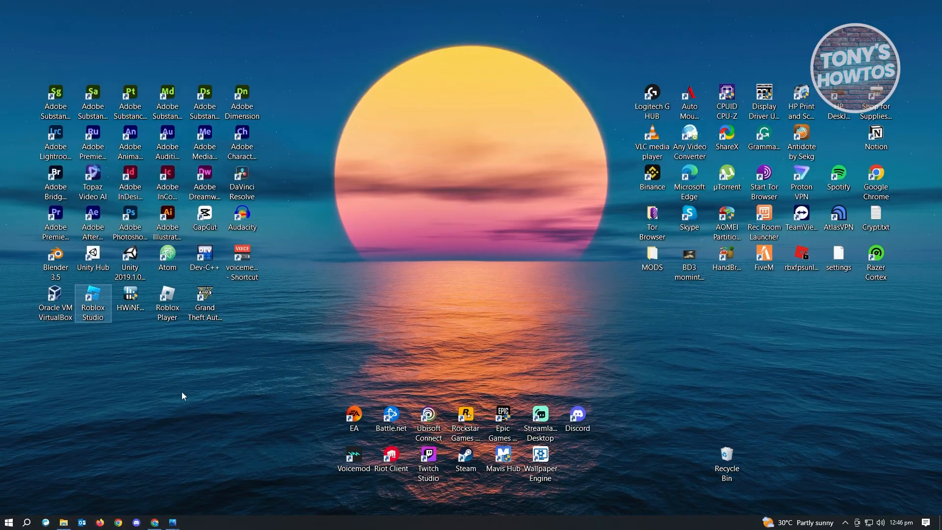
click(167, 300)
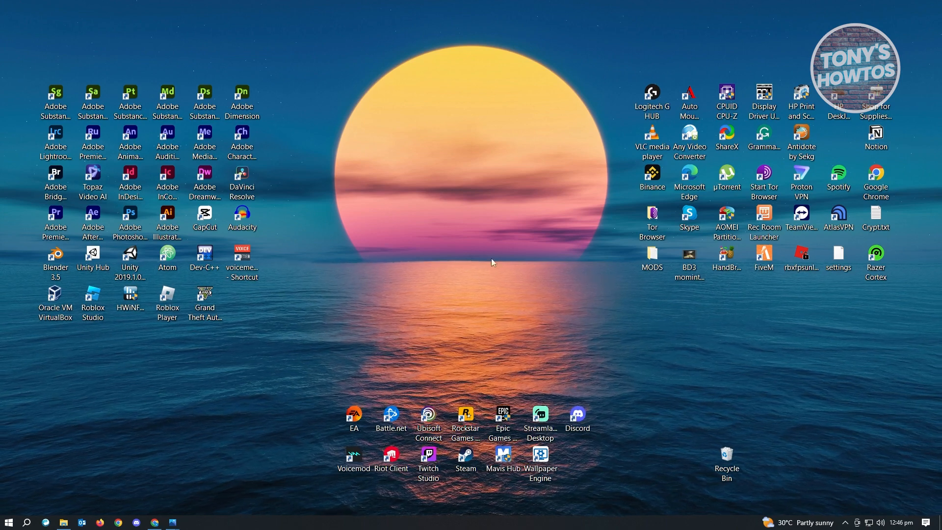
mouse_move(553, 252)
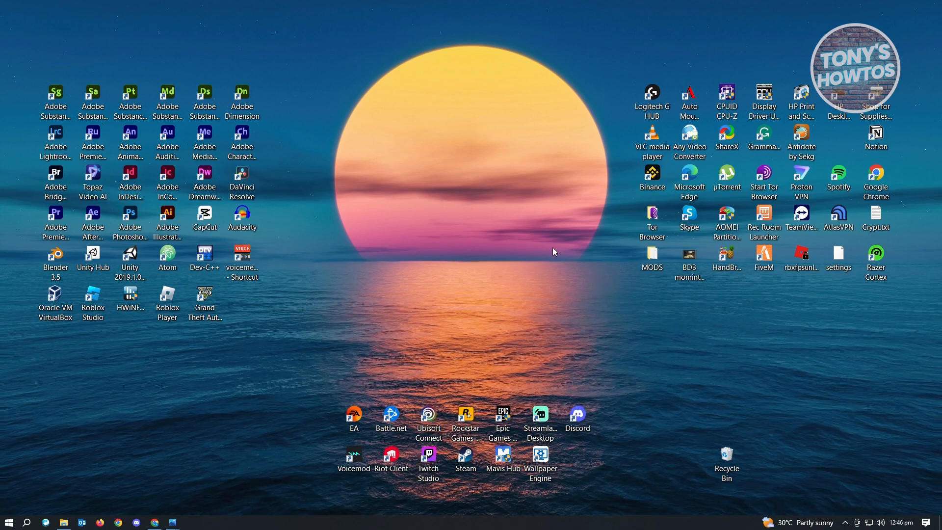
click(167, 303)
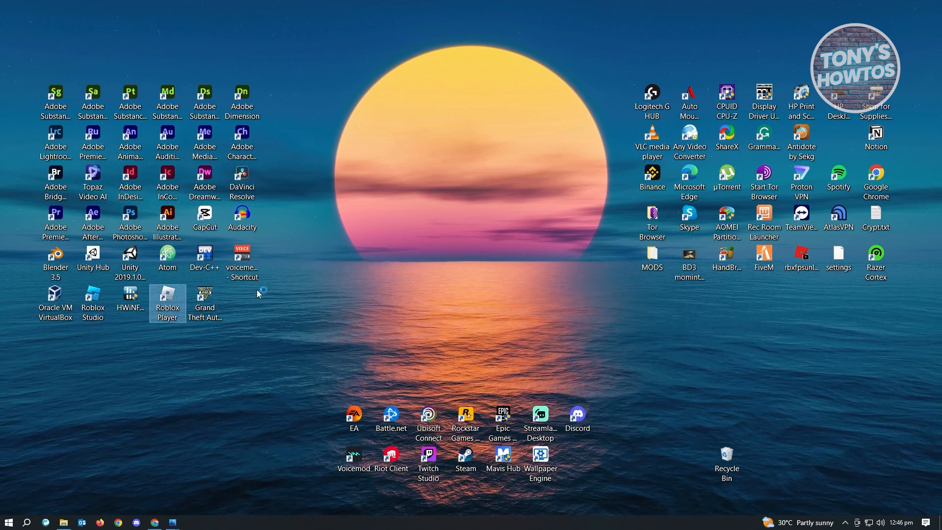
click(545, 269)
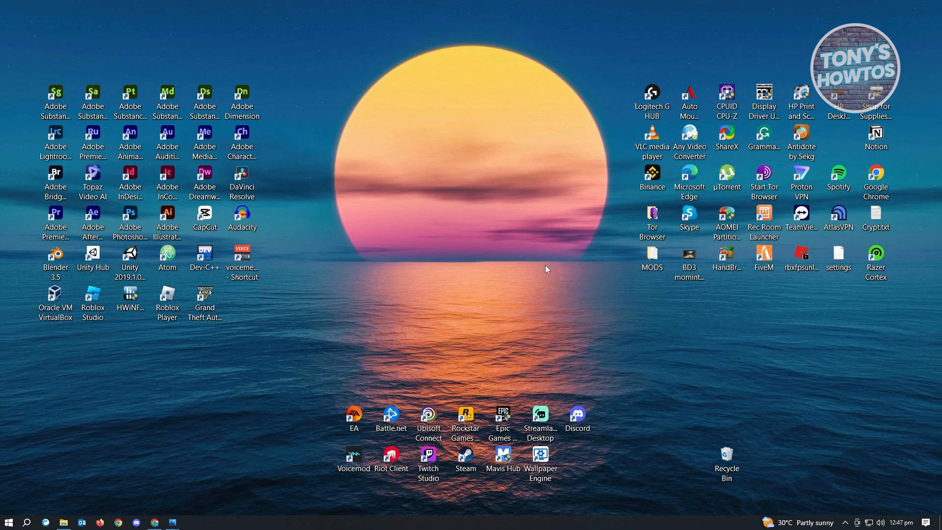
double_click(166, 299)
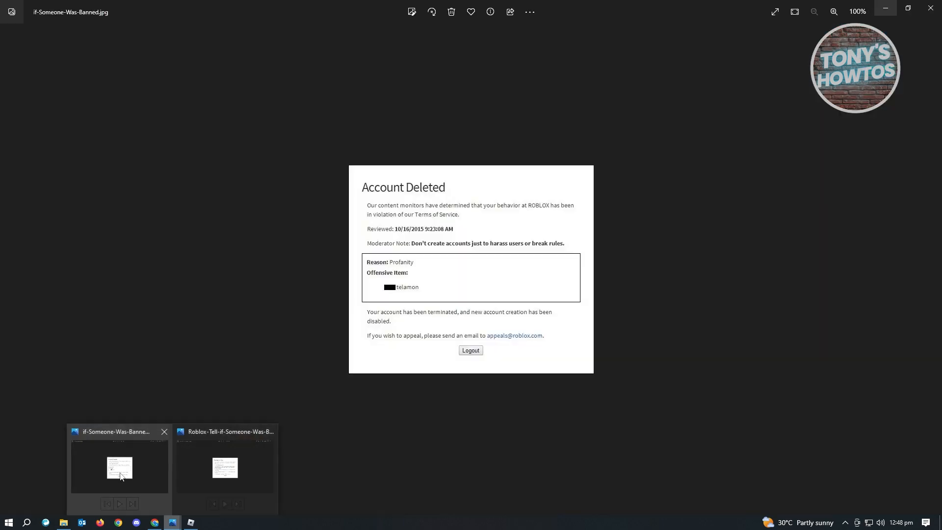
mouse_move(120, 468)
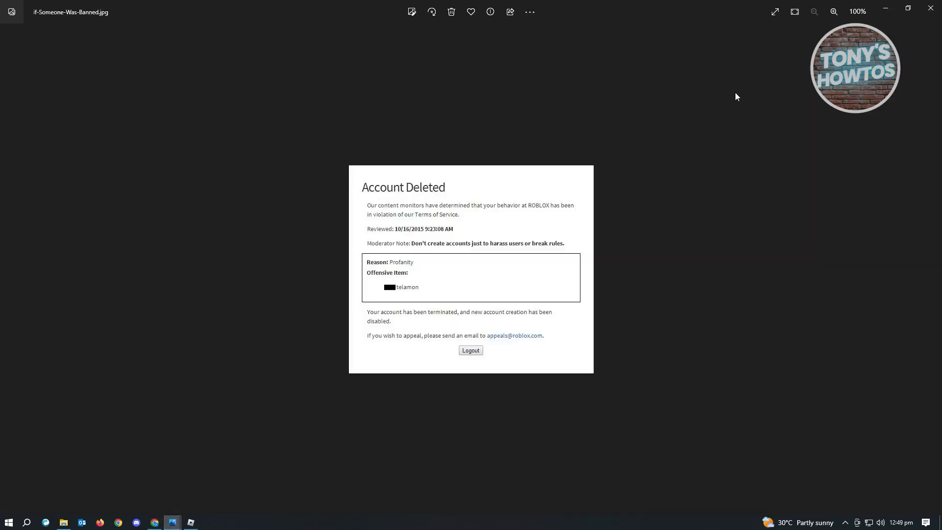
mouse_move(747, 176)
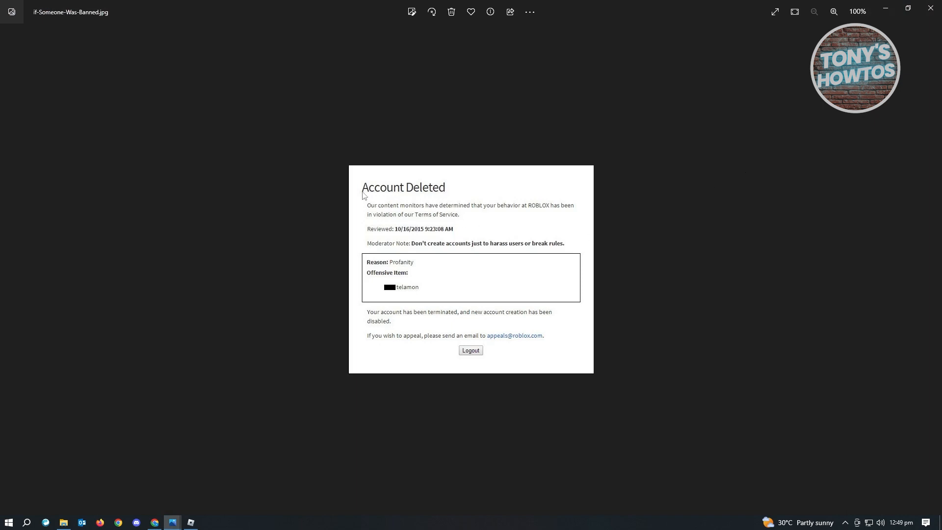
mouse_move(149, 521)
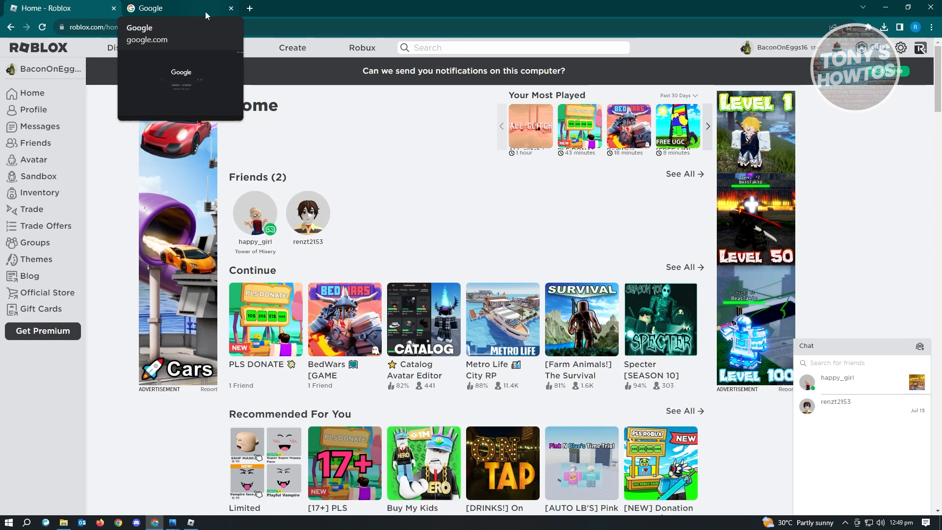
mouse_move(200, 8)
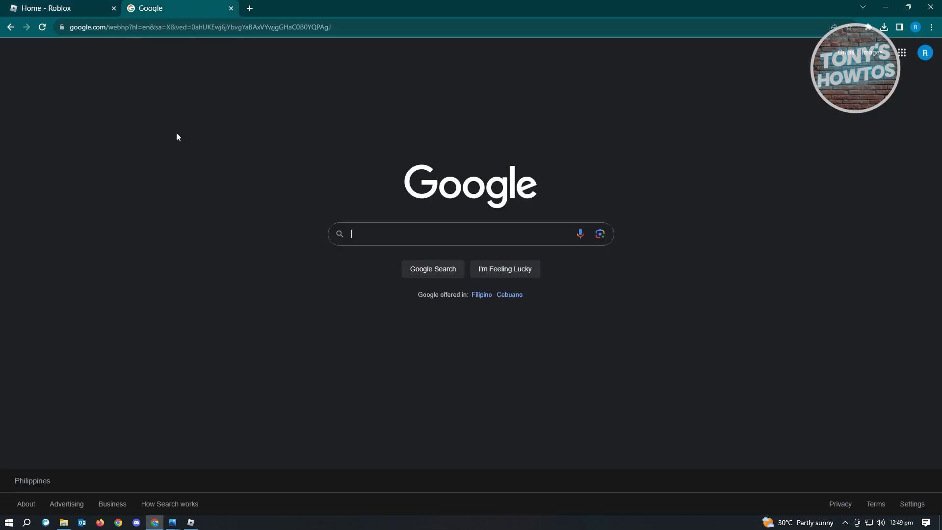
Check the Roblox Home tab, then Google 'roblox support form' and follow the Support result.
click(54, 8)
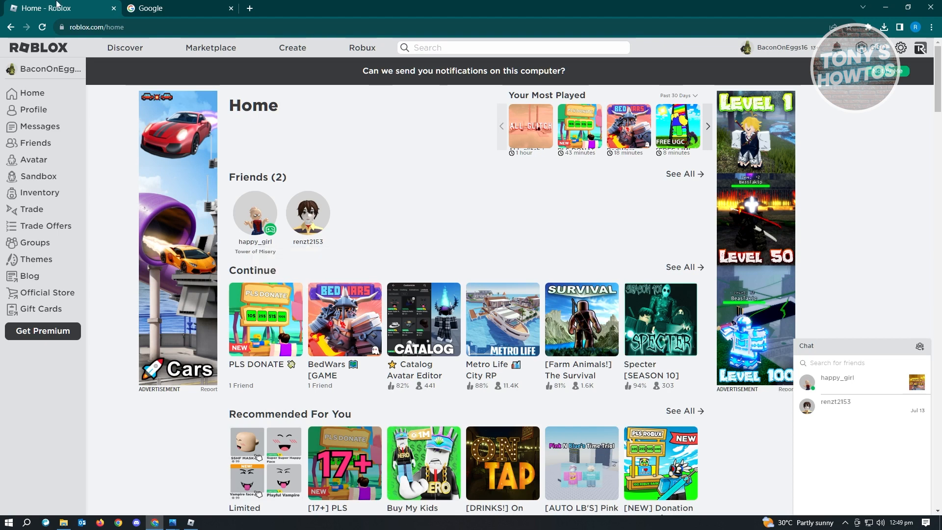
click(175, 8)
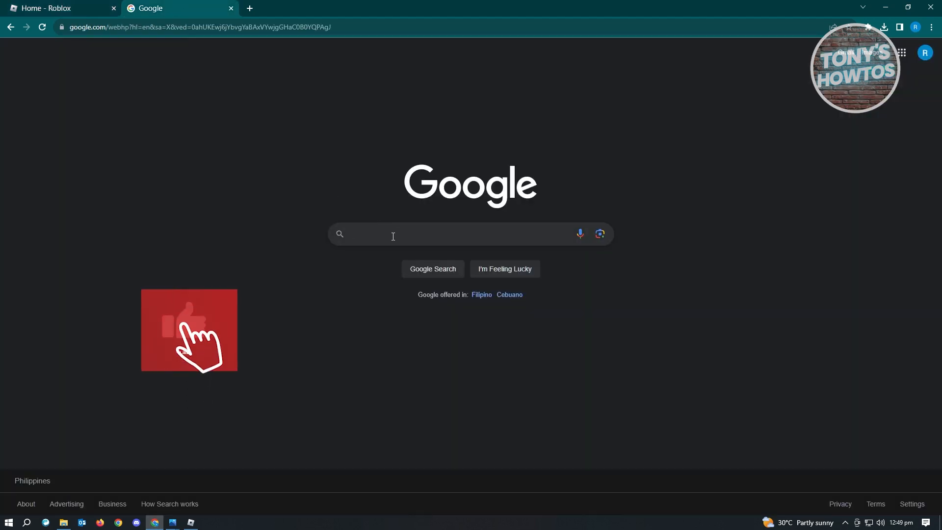
click(396, 234)
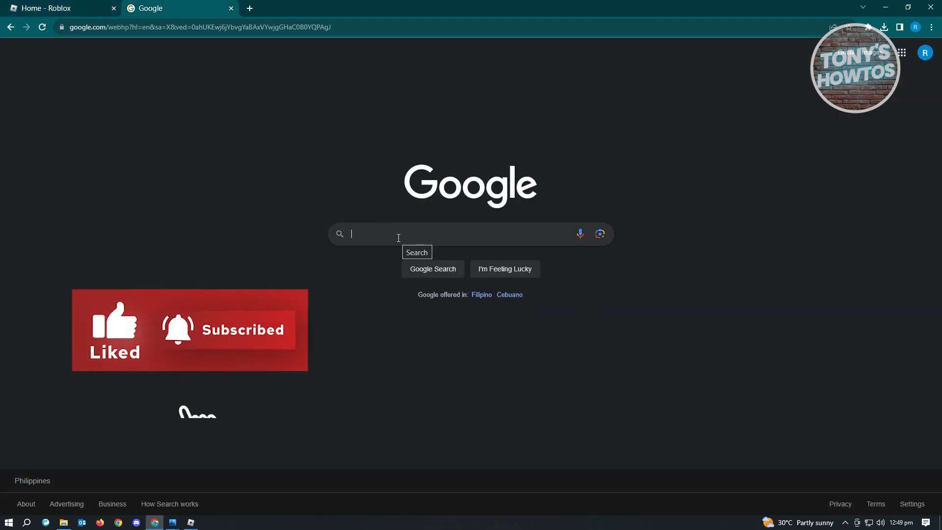
text(roblox sup)
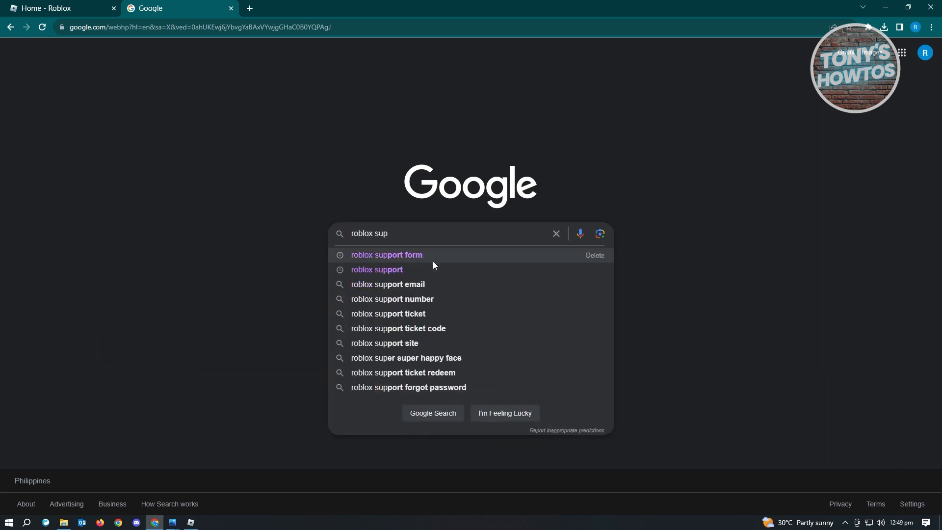
click(386, 254)
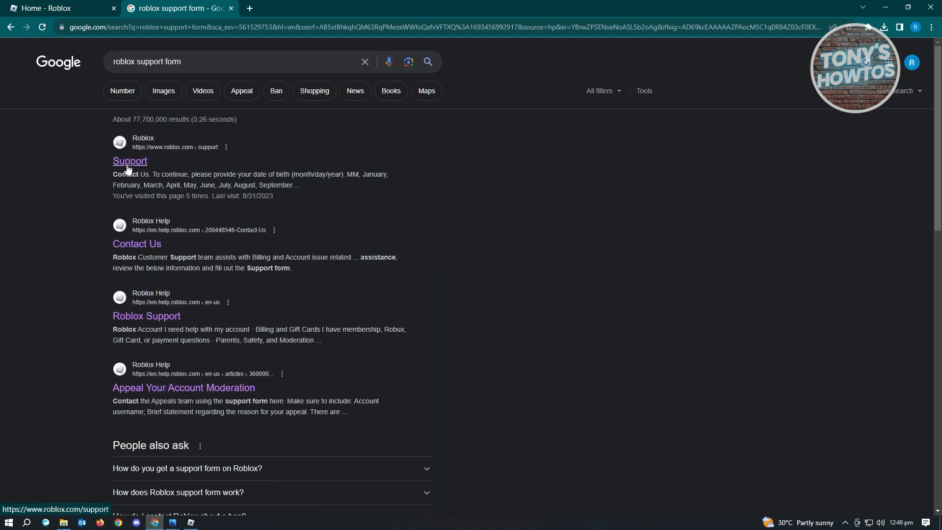
click(130, 161)
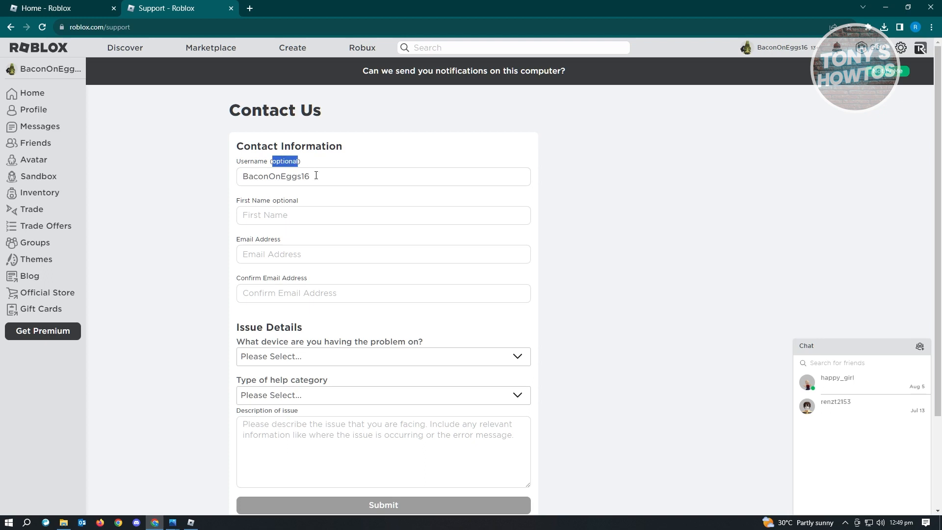
Verify the pre-filled Username field and expand the help category list.
triple_click(293, 177)
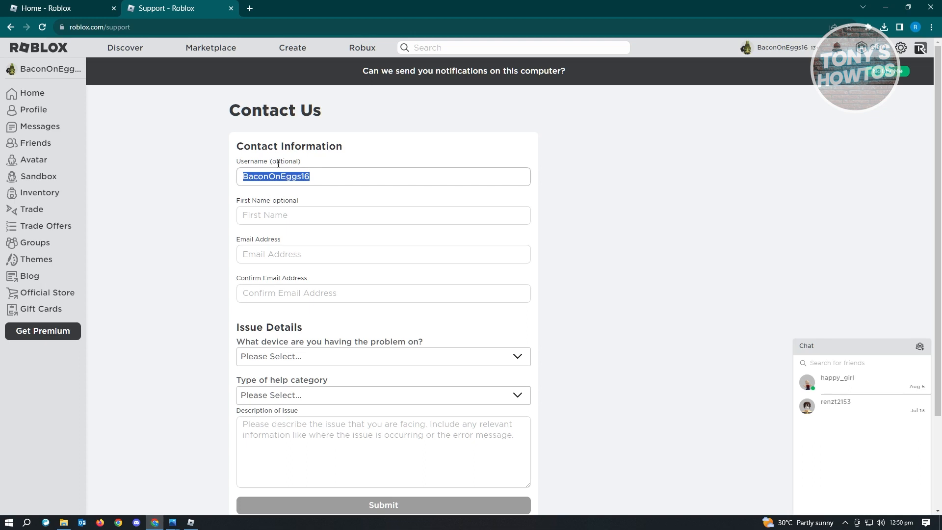
click(383, 215)
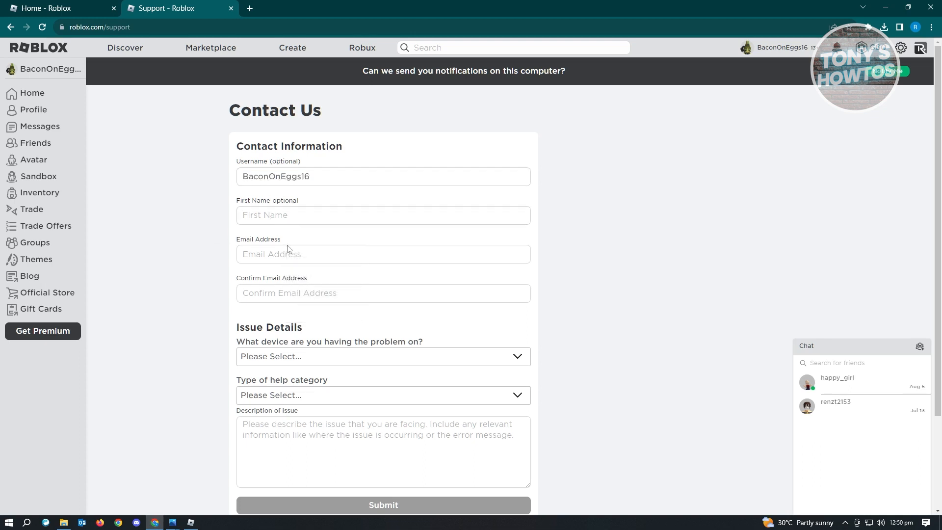
mouse_move(378, 350)
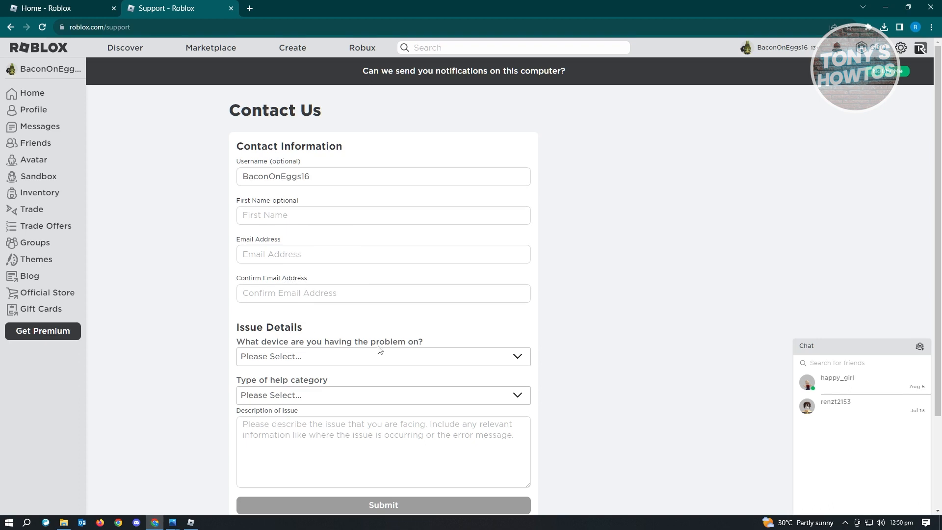
mouse_move(370, 241)
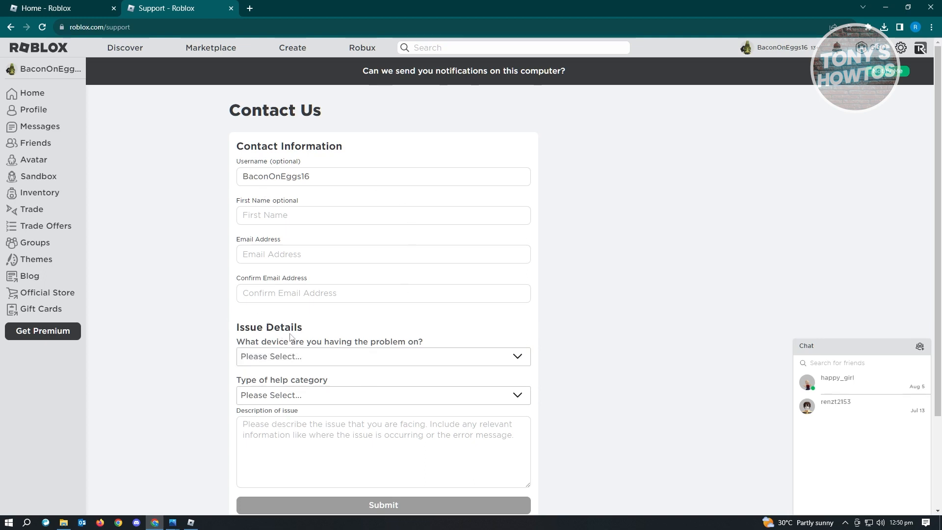
click(383, 356)
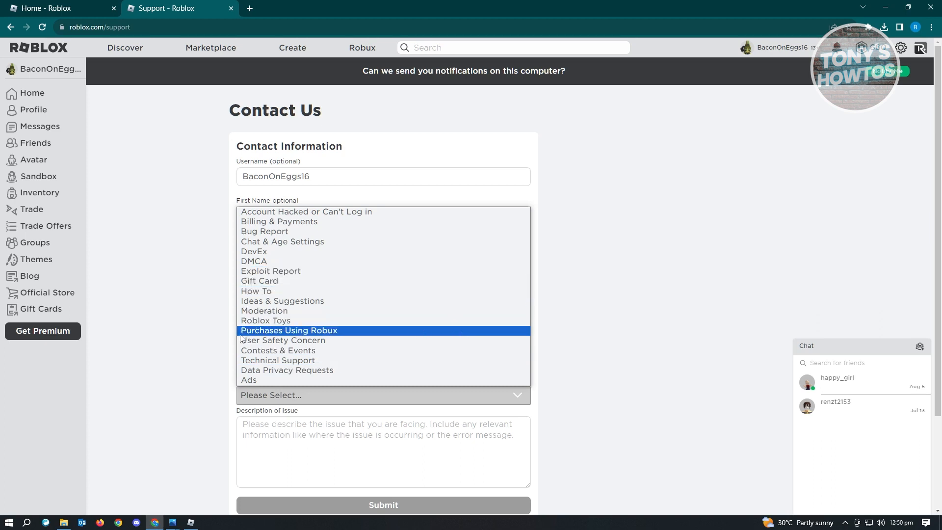
Pick Moderation as the help category and expand its subcategory list.
click(264, 311)
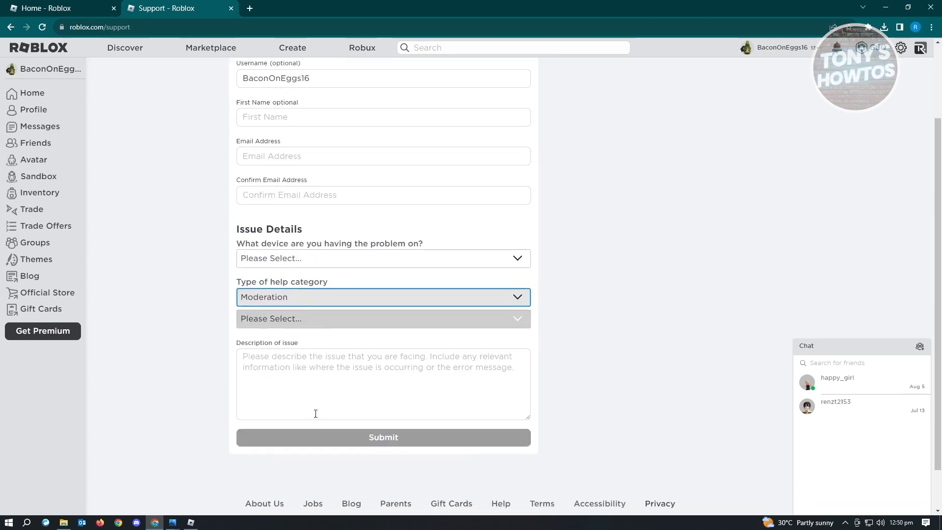
click(382, 319)
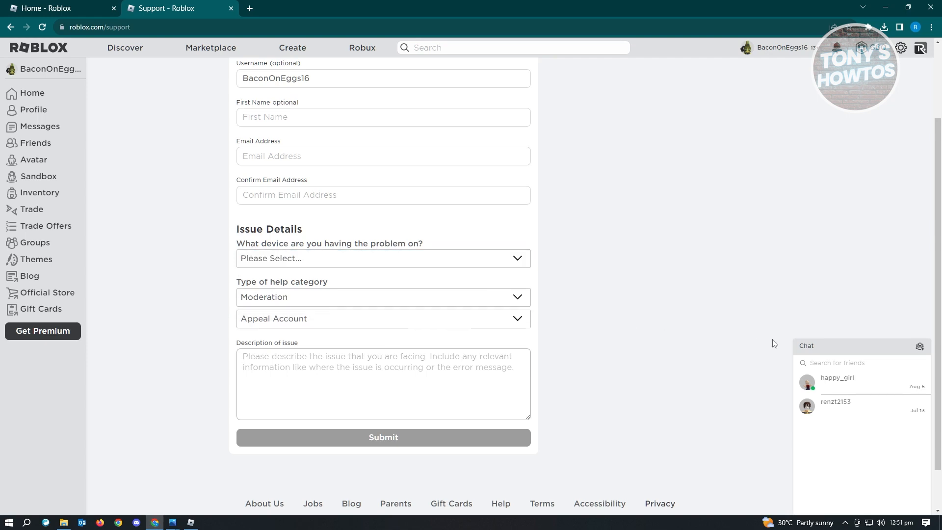
mouse_move(691, 353)
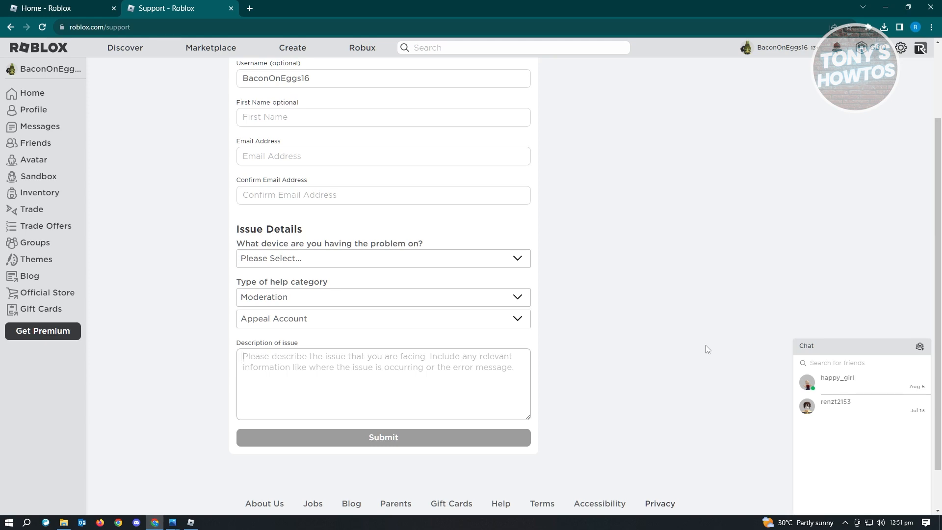
mouse_move(694, 342)
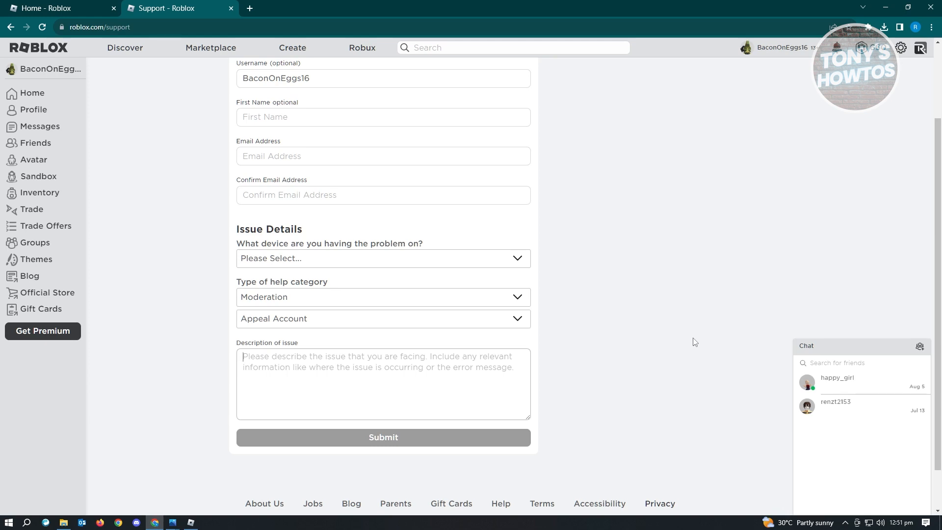